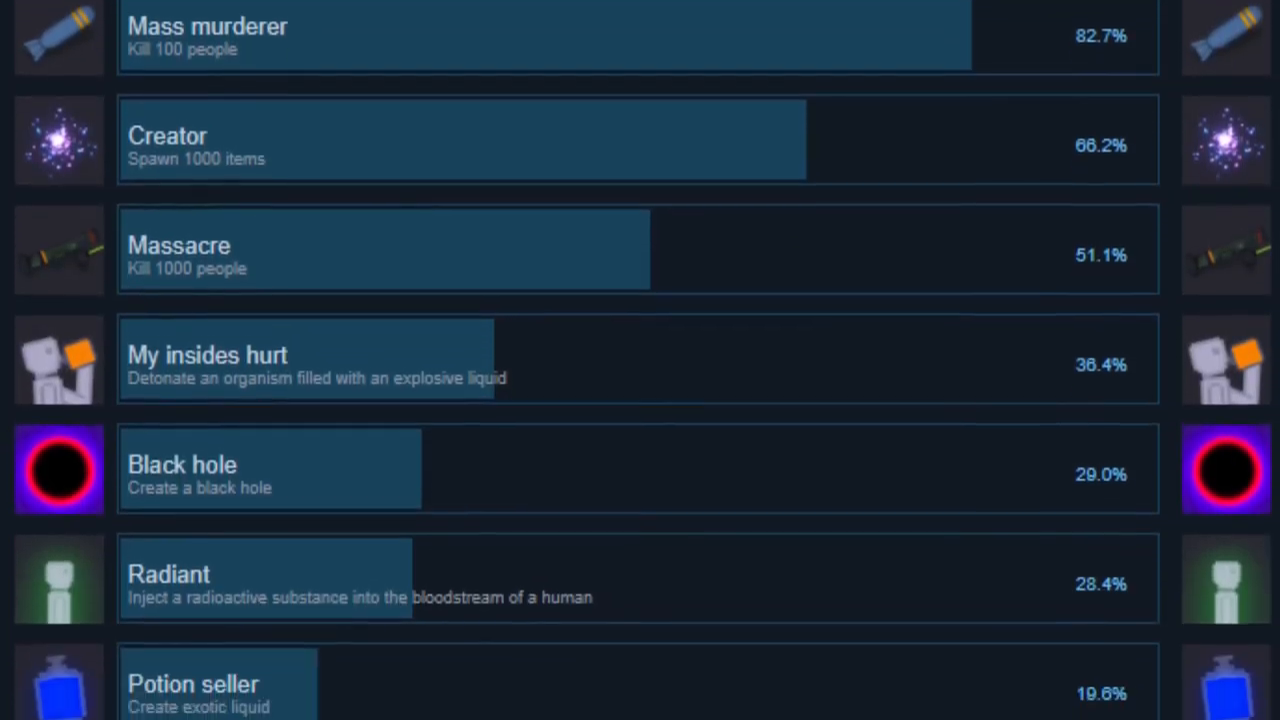
Step: Scroll the view and paste a copied contraption into the scene
scroll(down, 3)
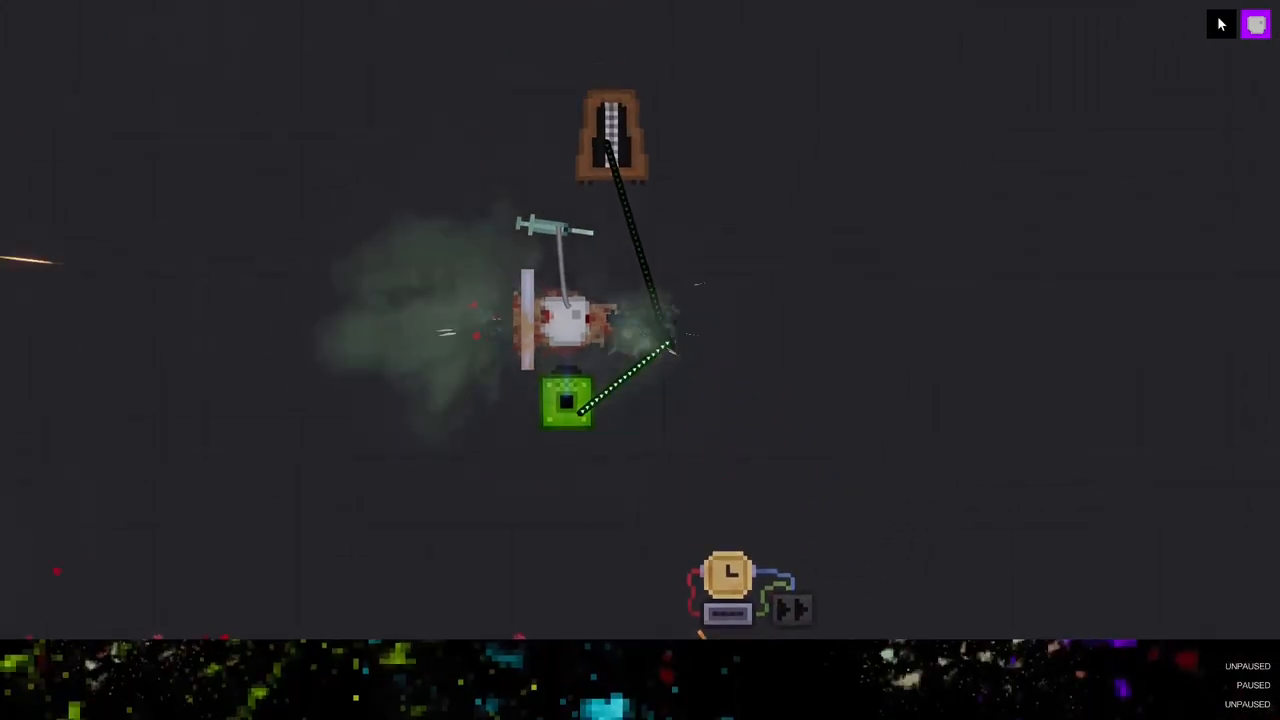
key(ctrl+v)
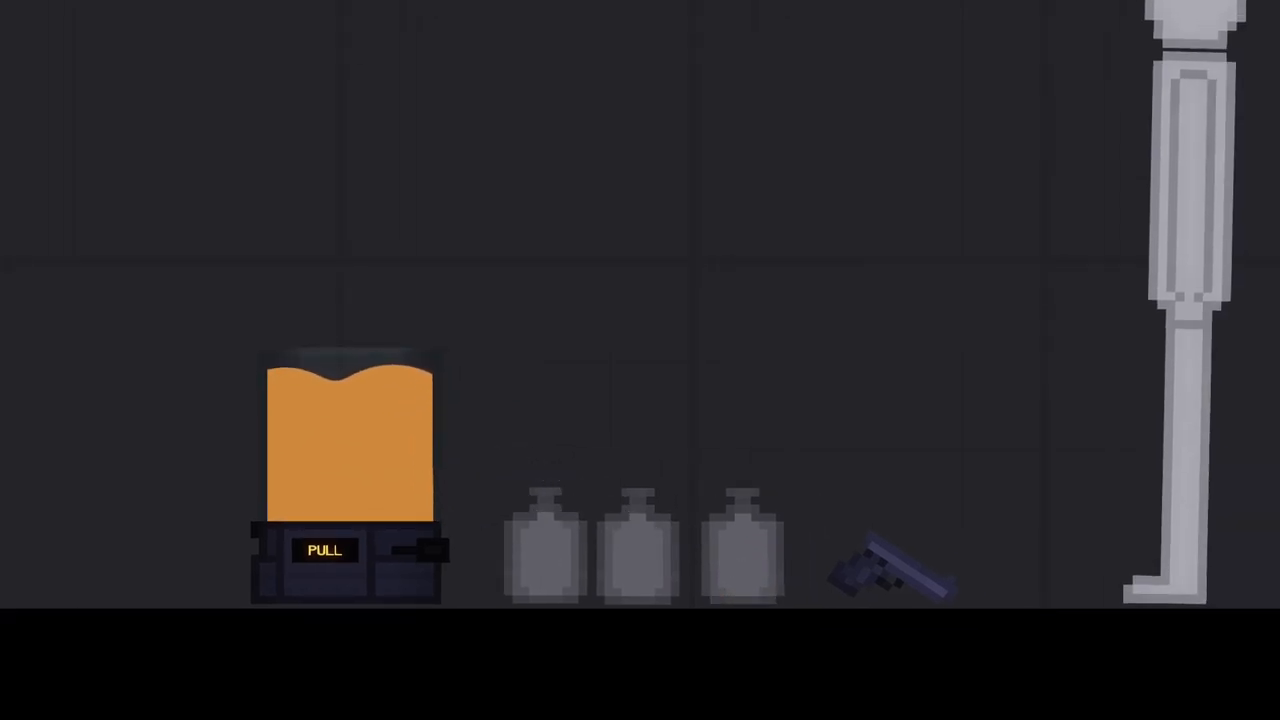
Step: Open the options menu of the orange liquid container
right_click(345, 450)
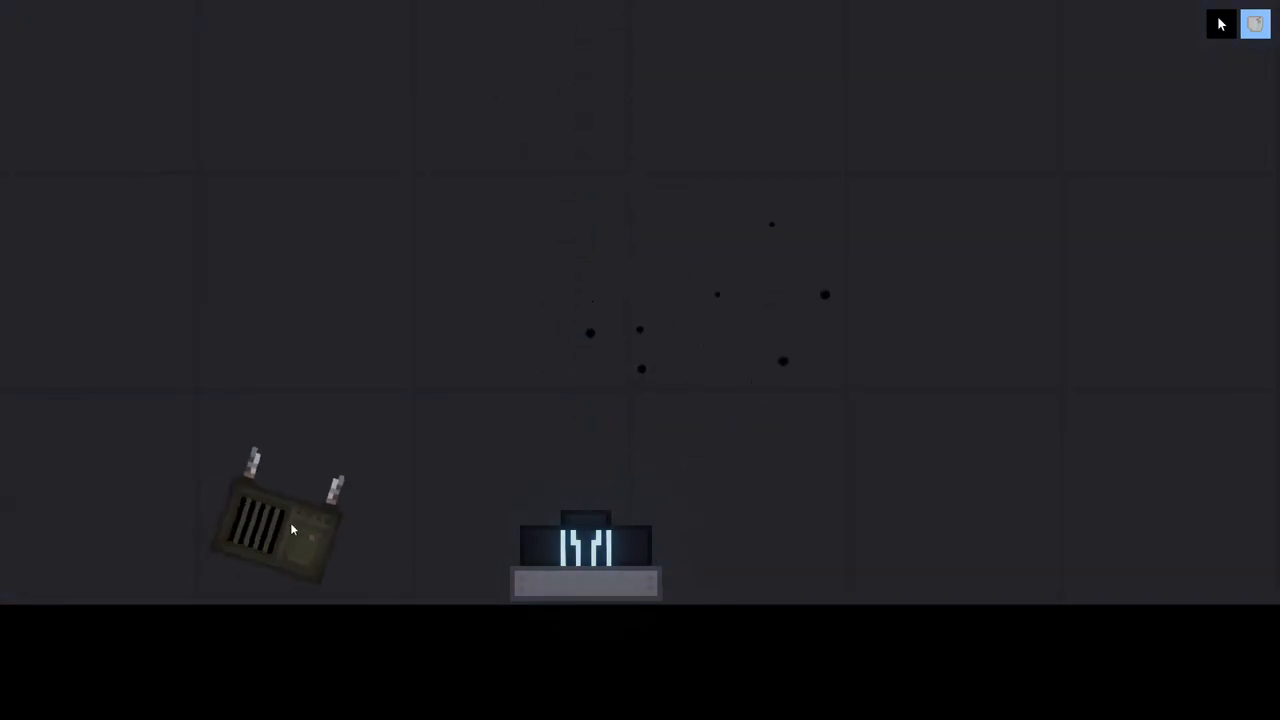
Step: Drag the two-antenna device across to sit beside the glowing machine
drag(285, 525, 775, 525)
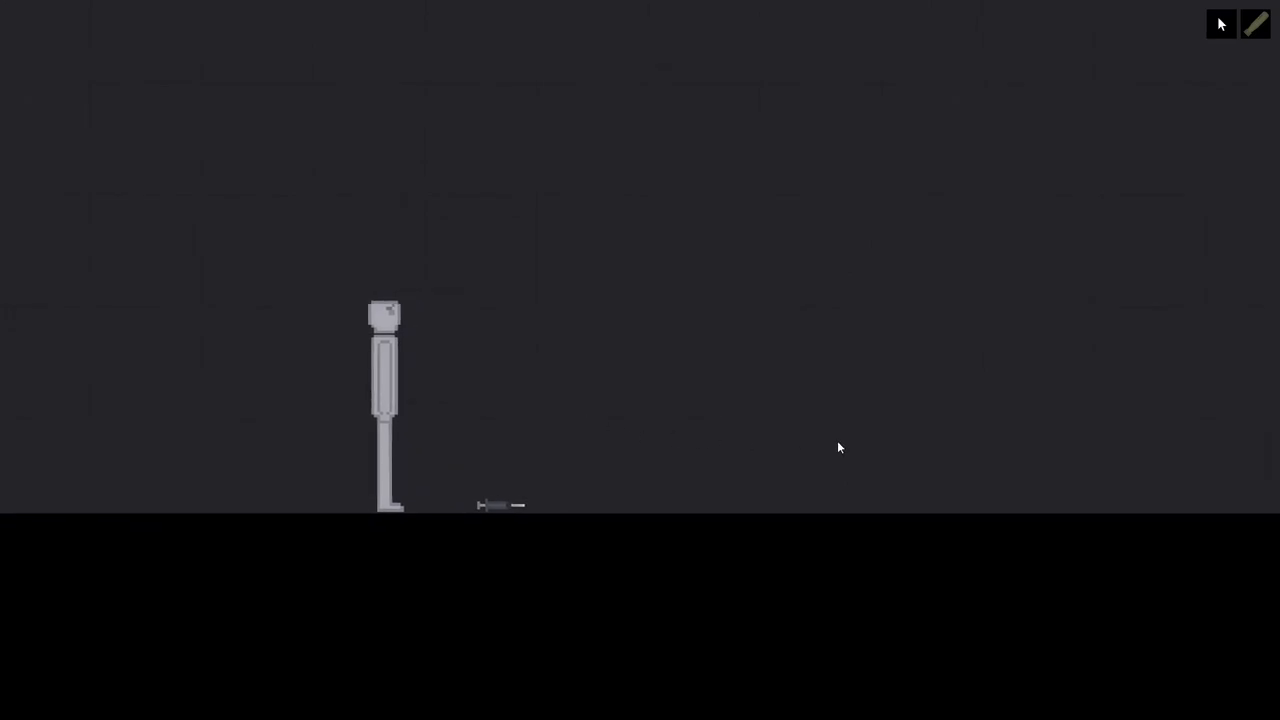
mouse_move(881, 441)
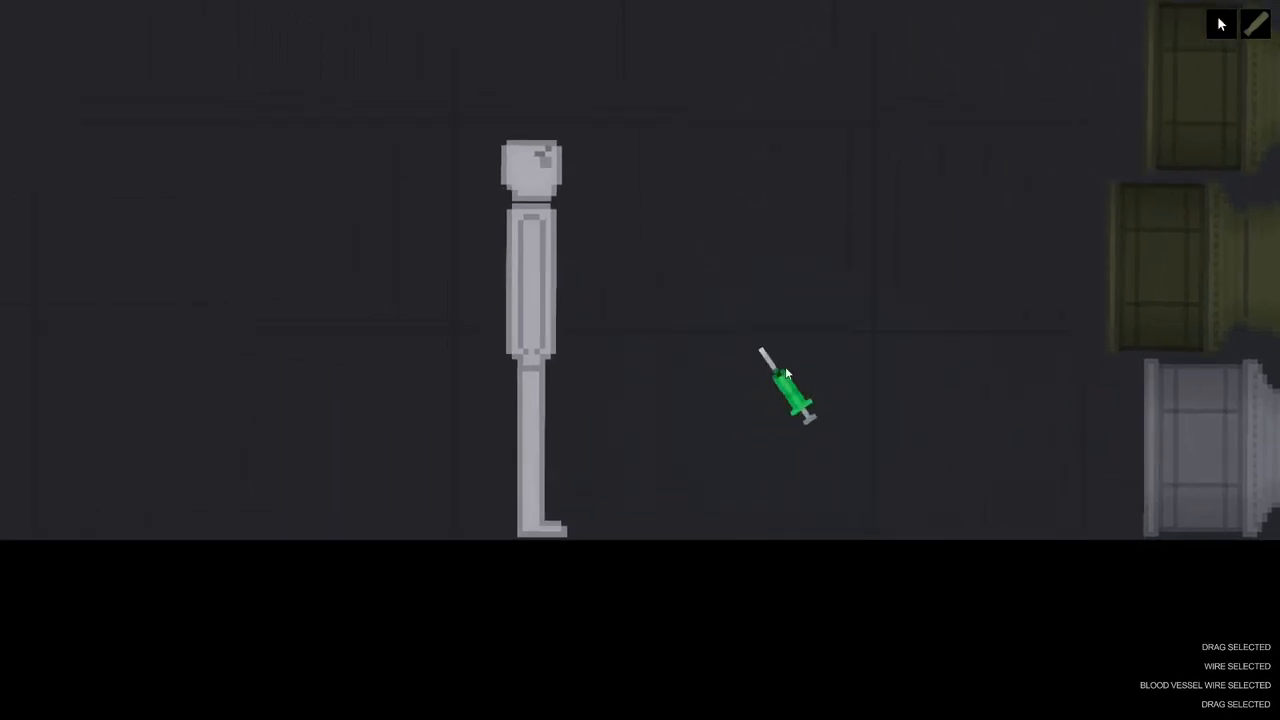
Step: Open the green-filled syringe's options and drag it toward the human
right_click(790, 385)
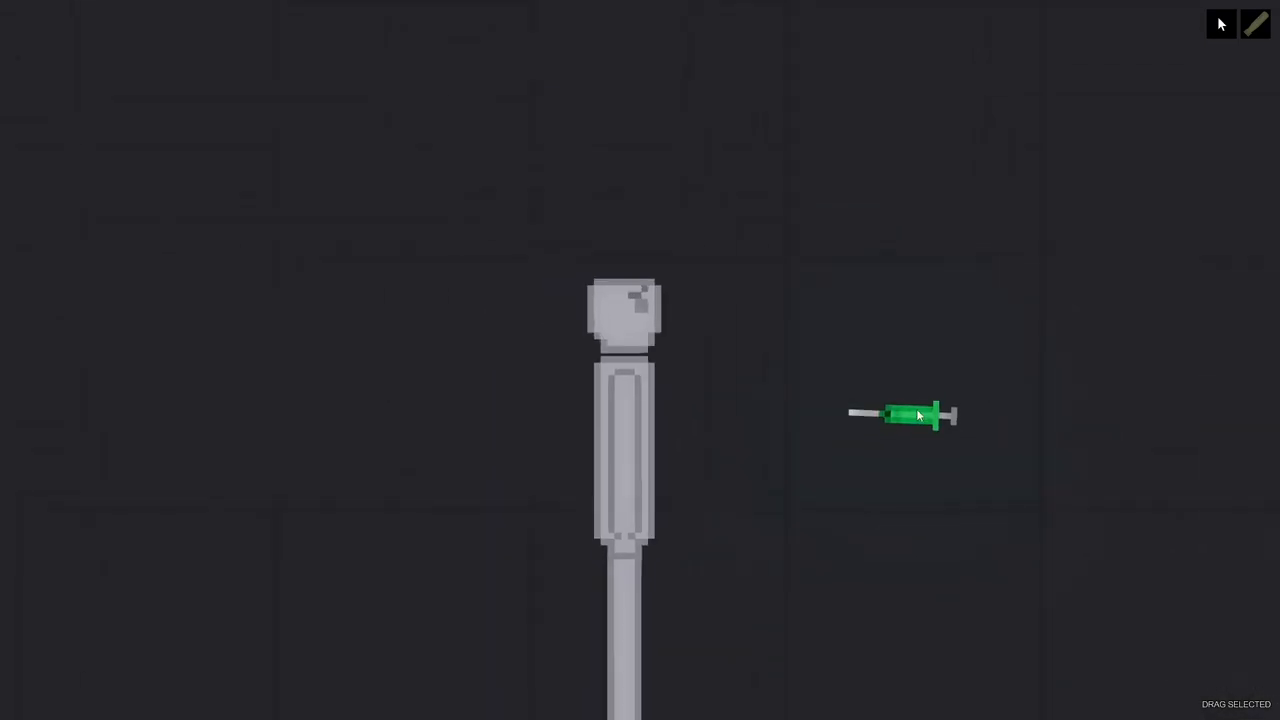
drag(900, 413, 690, 418)
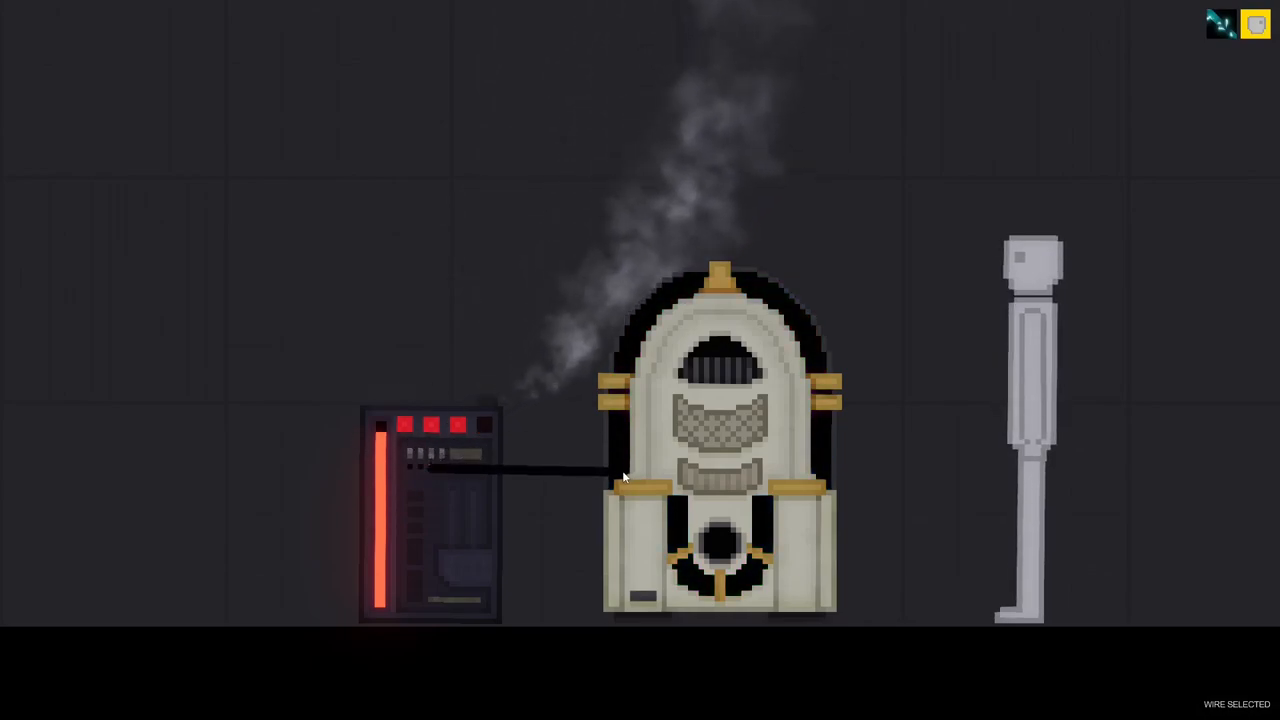
Step: Connect the red-lit power device to the jukebox with a wire
drag(620, 470, 735, 512)
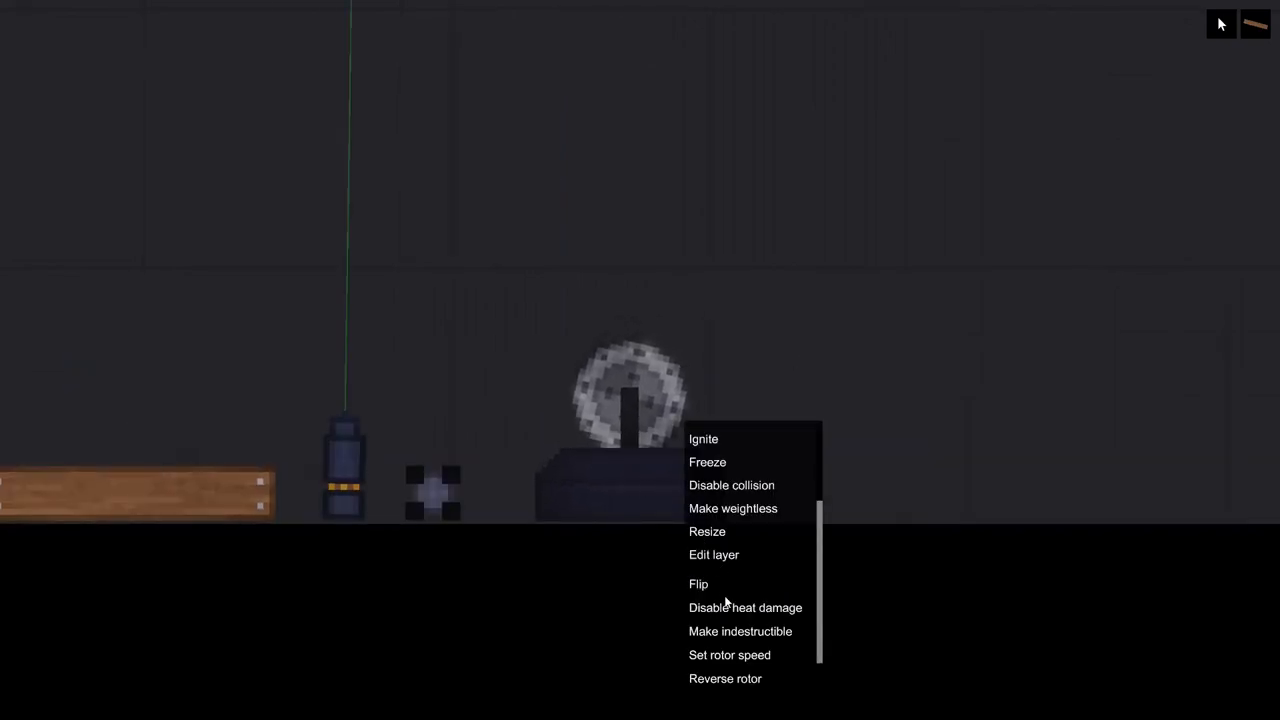
Step: Enter 8000 as the rotor speed and apply it
click(729, 655)
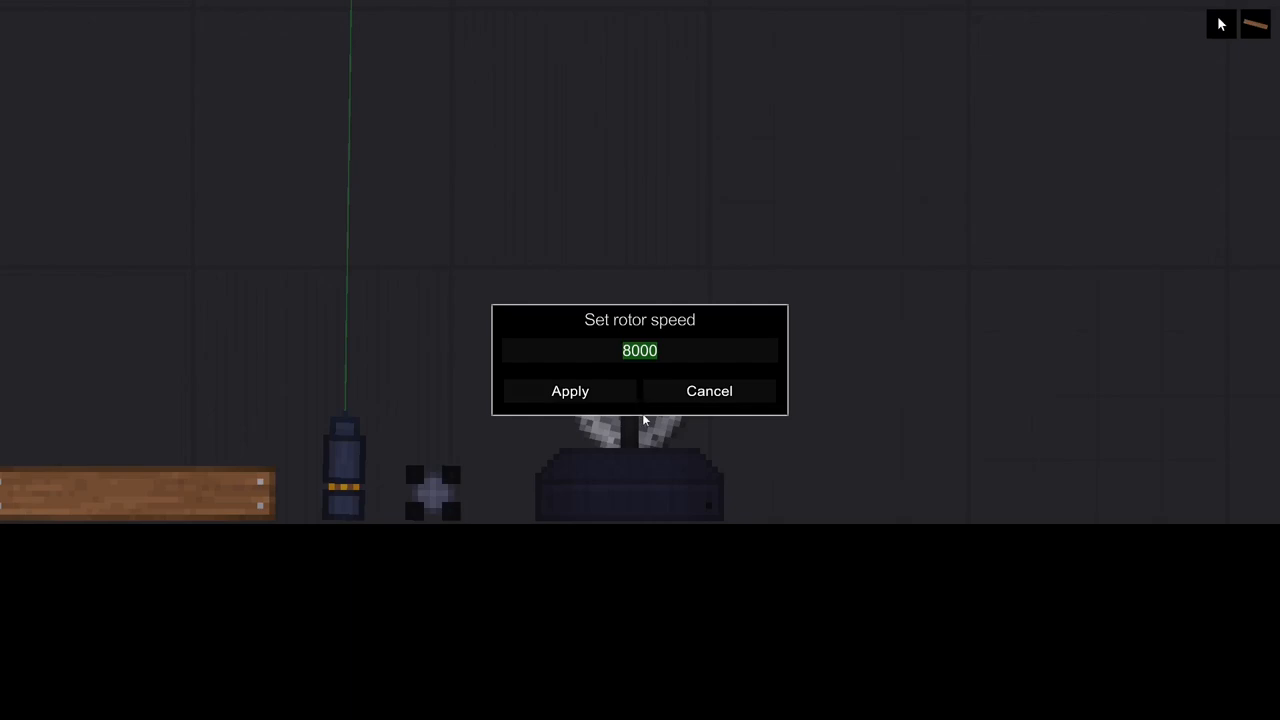
click(569, 391)
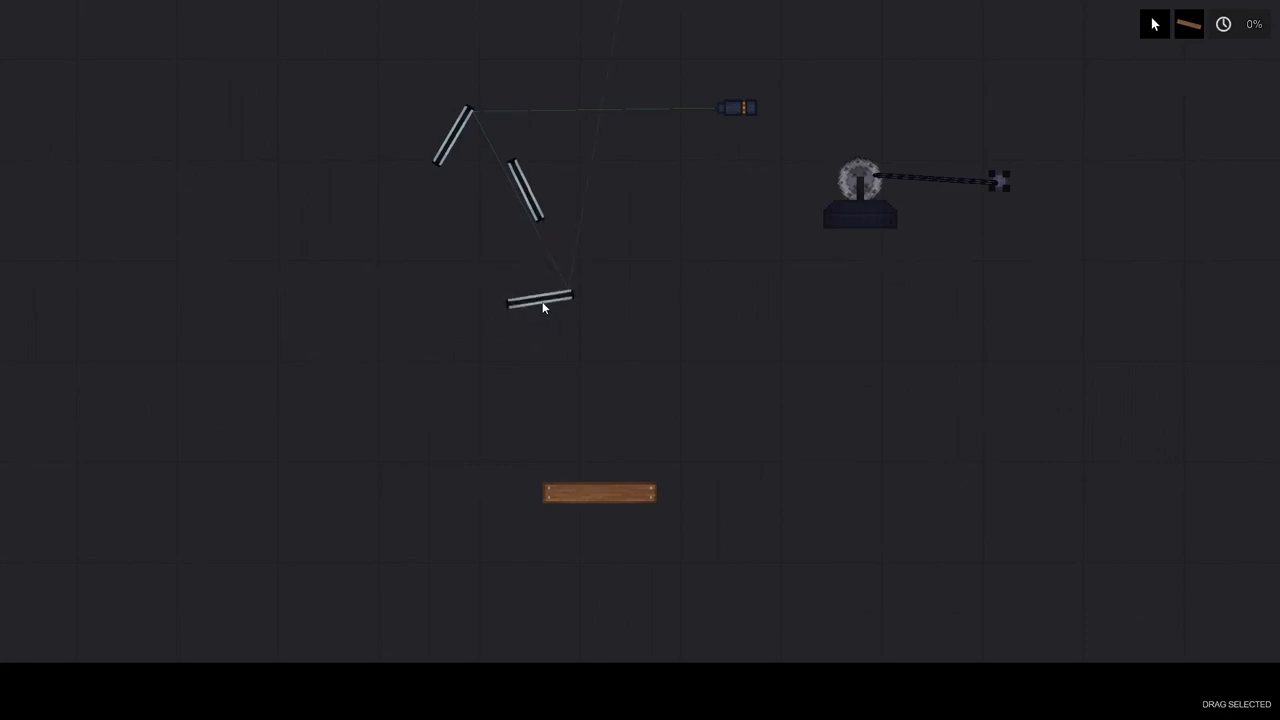
Step: Reposition a mirror so the laser beam reflects off it
drag(540, 300, 572, 272)
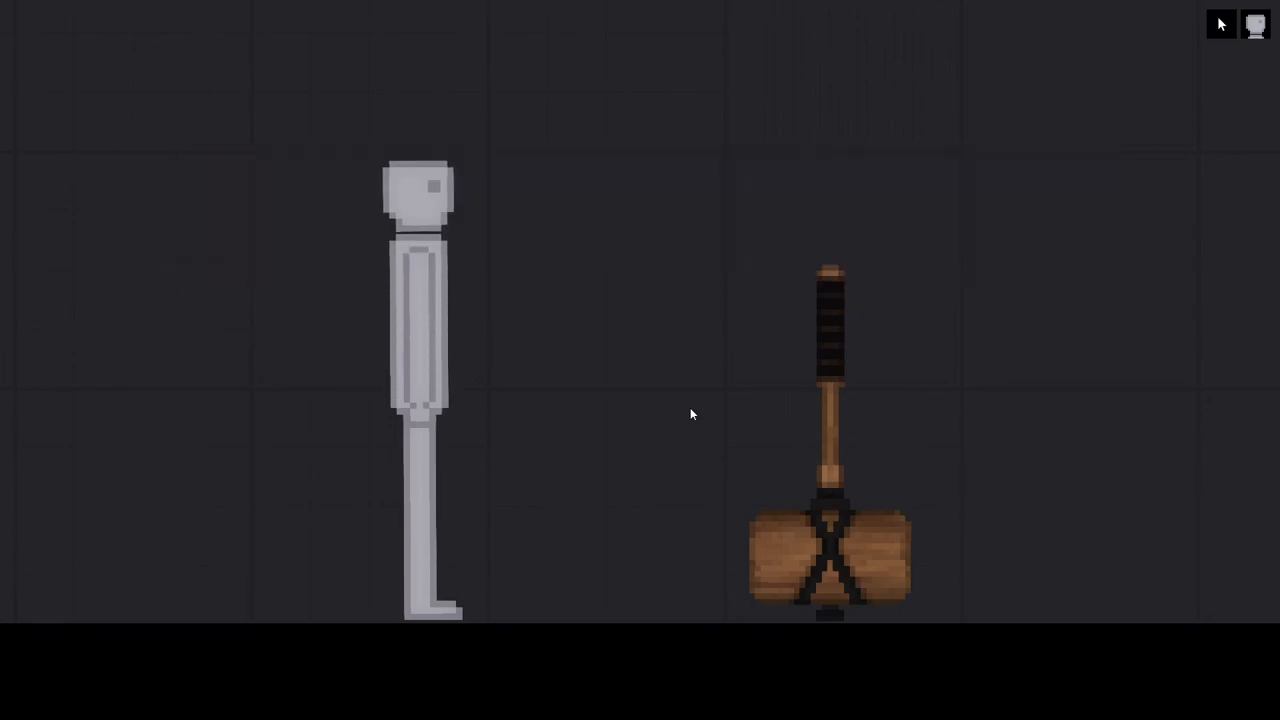
mouse_move(838, 329)
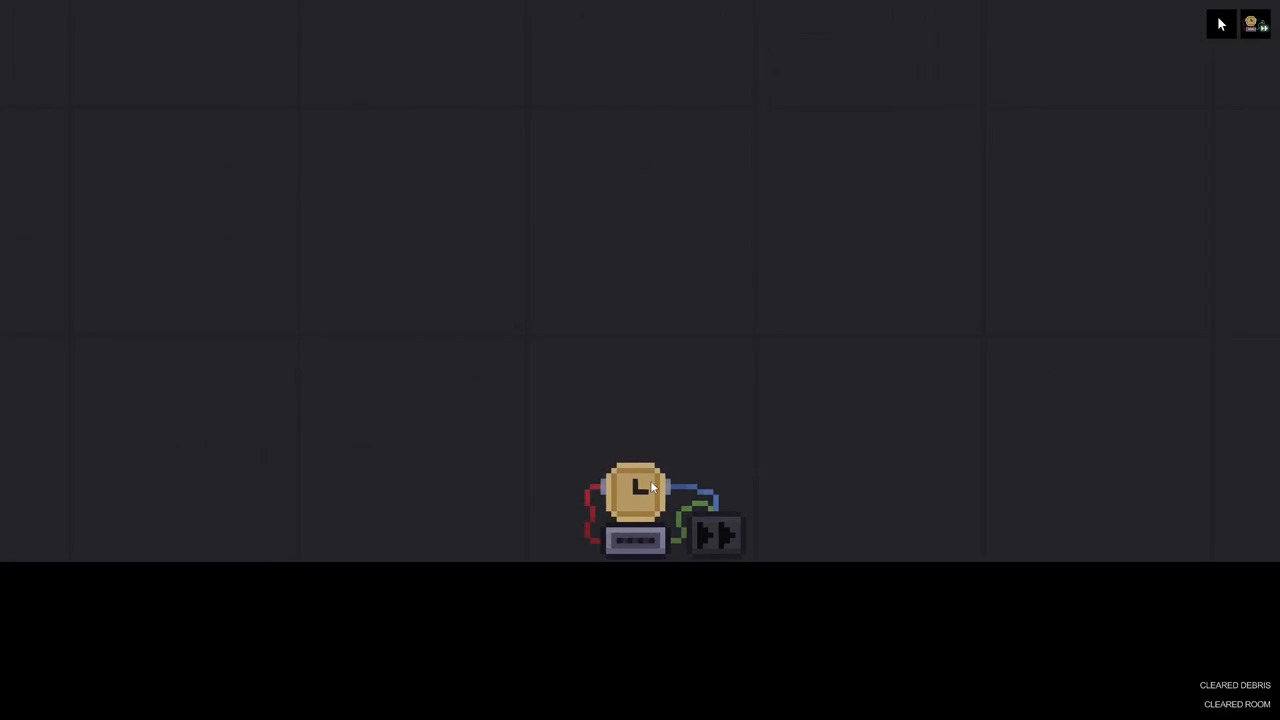
Step: Boost the time accelerator with +5 speed and switch it on
right_click(650, 490)
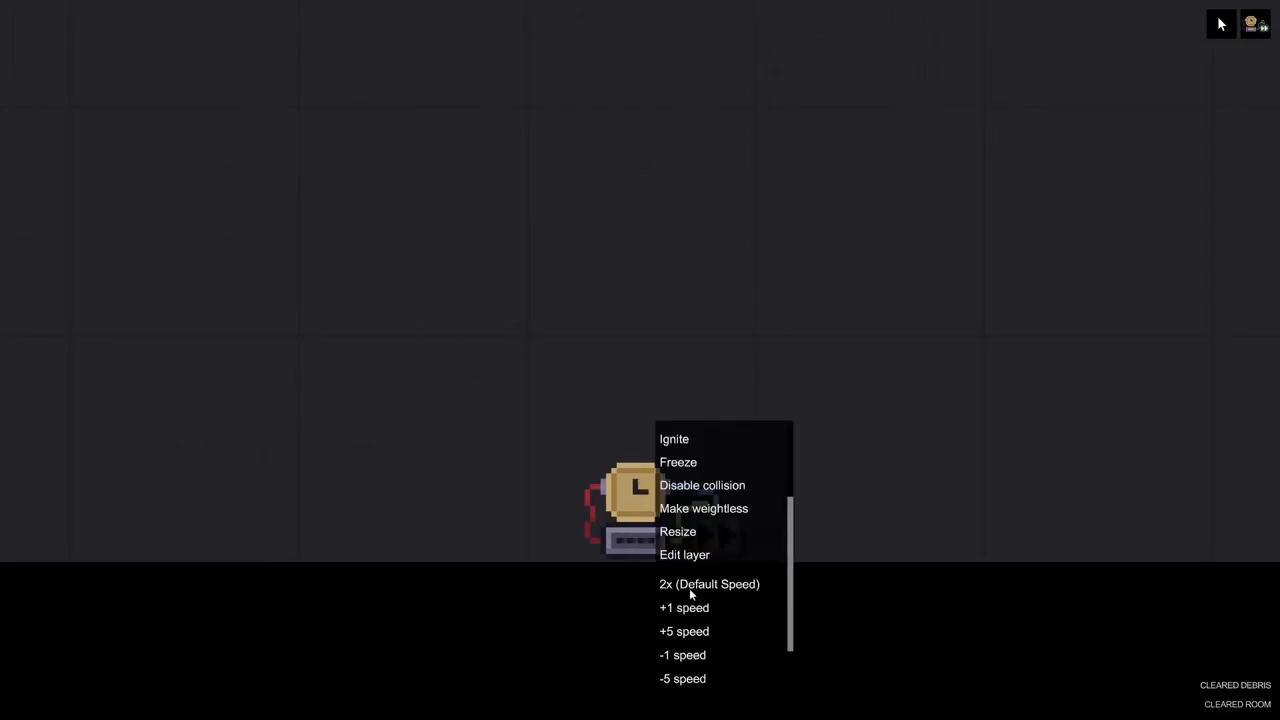
click(683, 631)
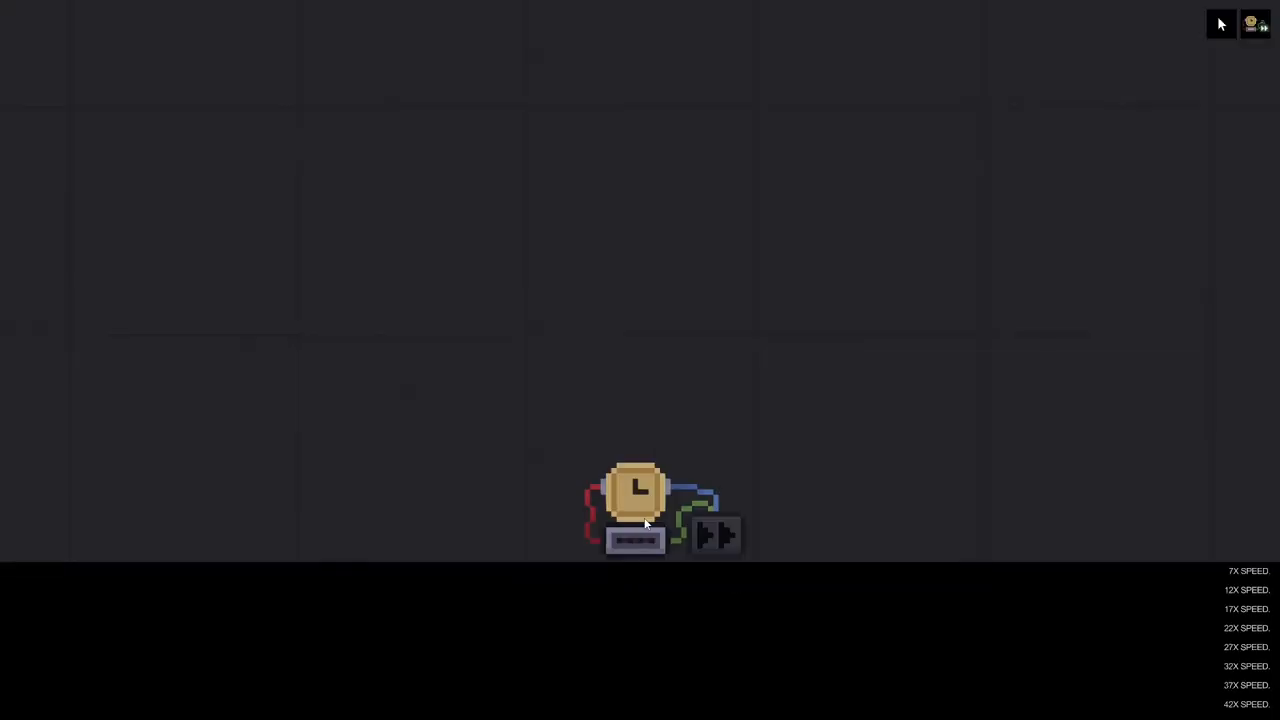
click(716, 536)
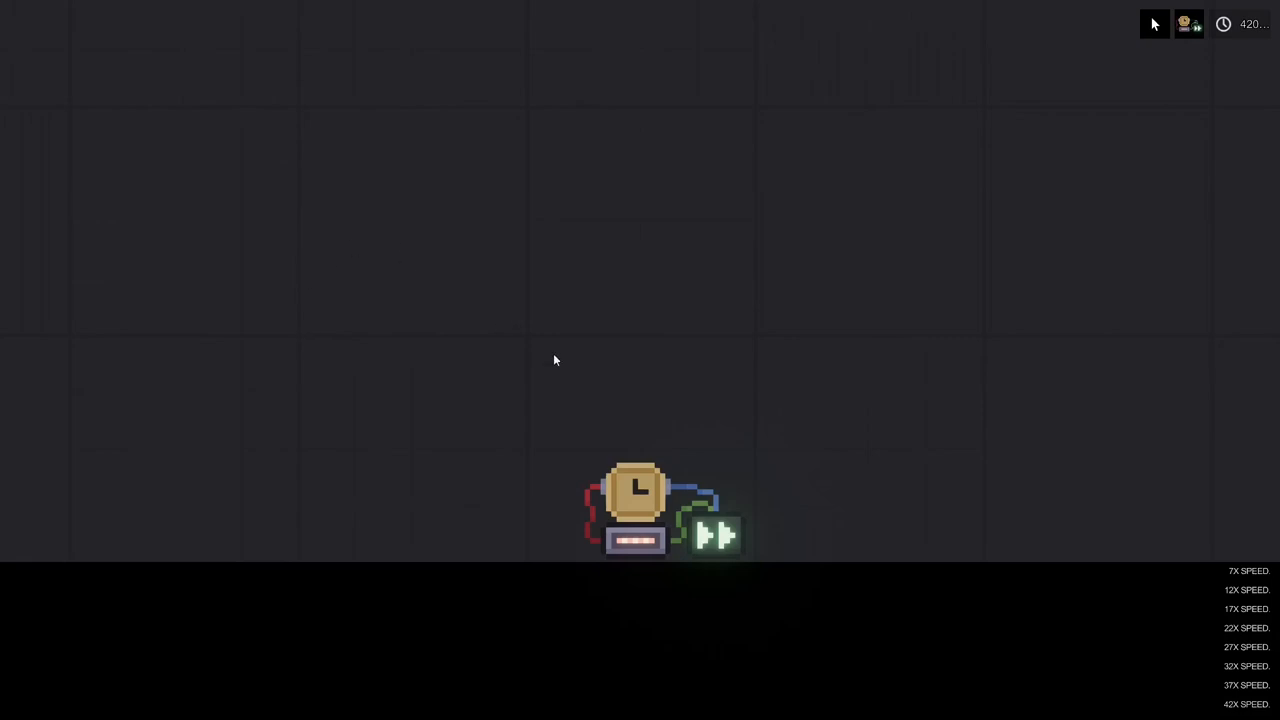
mouse_move(783, 378)
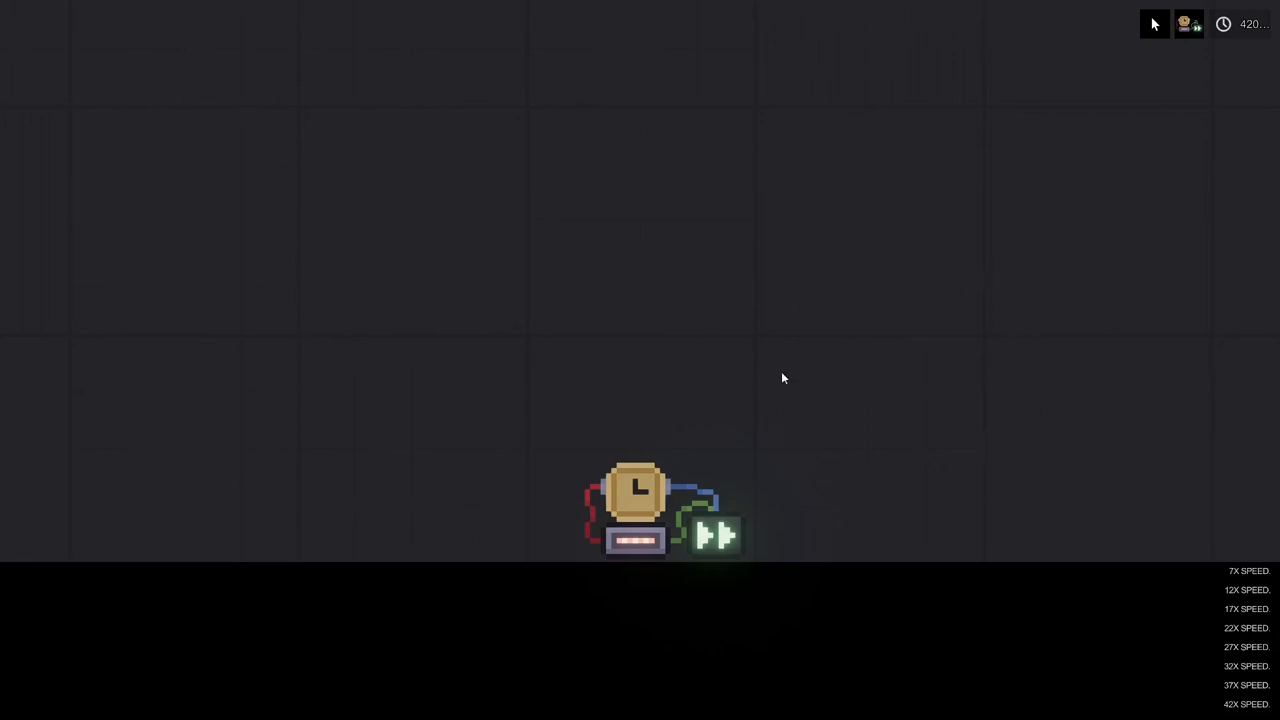